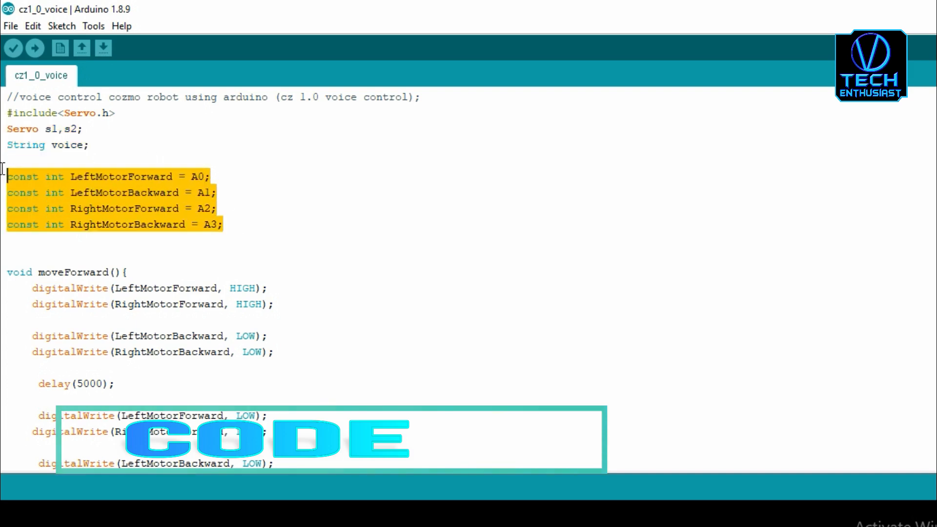
scroll(down, 3)
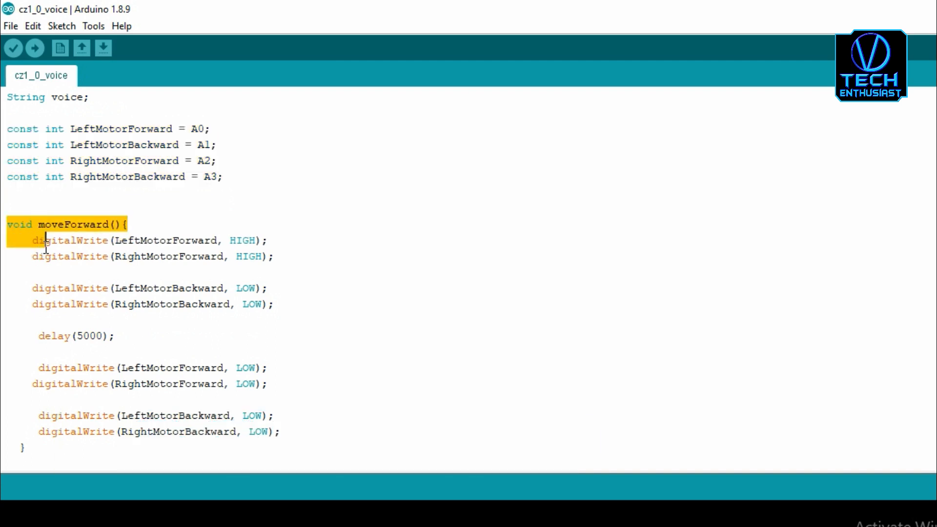
scroll(down, 3)
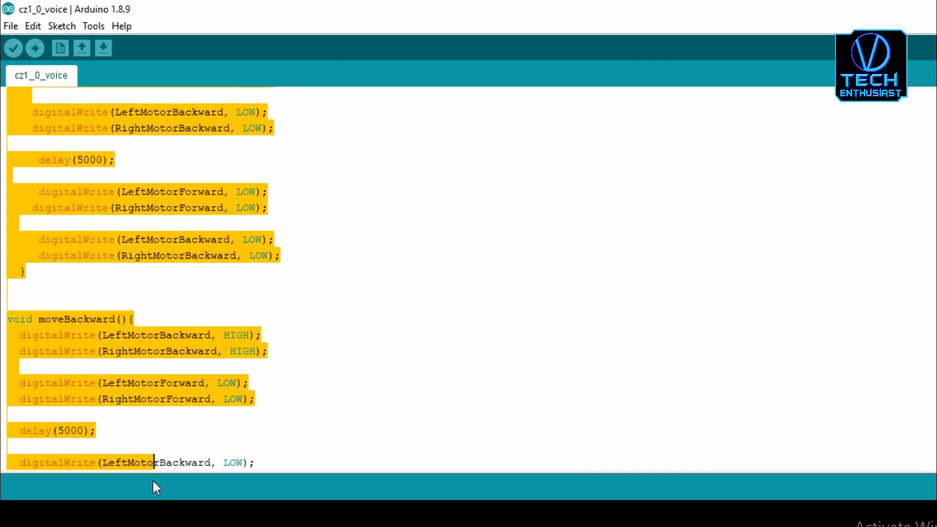
scroll(down, 3)
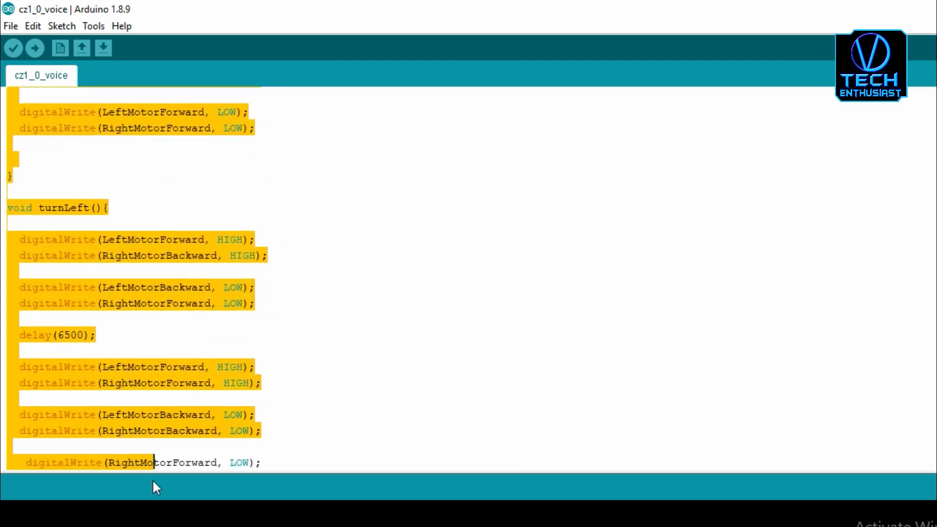
scroll(down, 3)
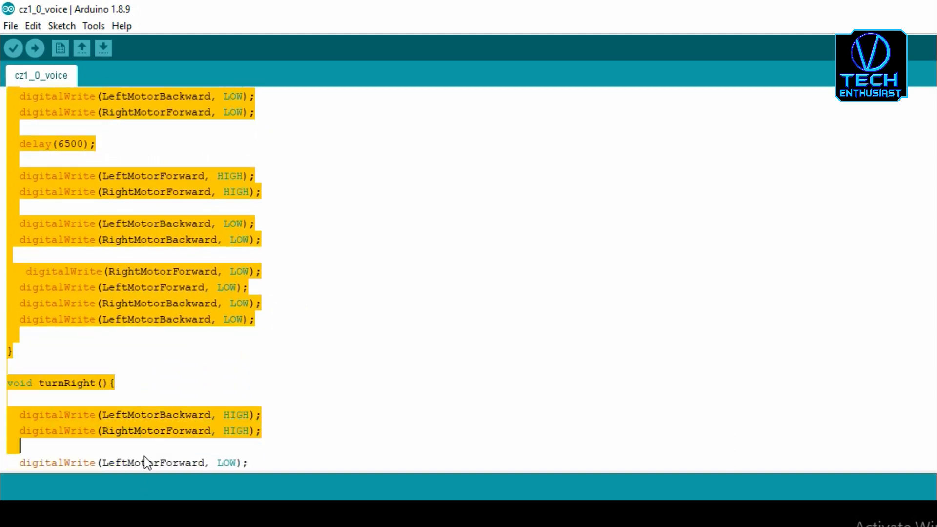
scroll(down, 3)
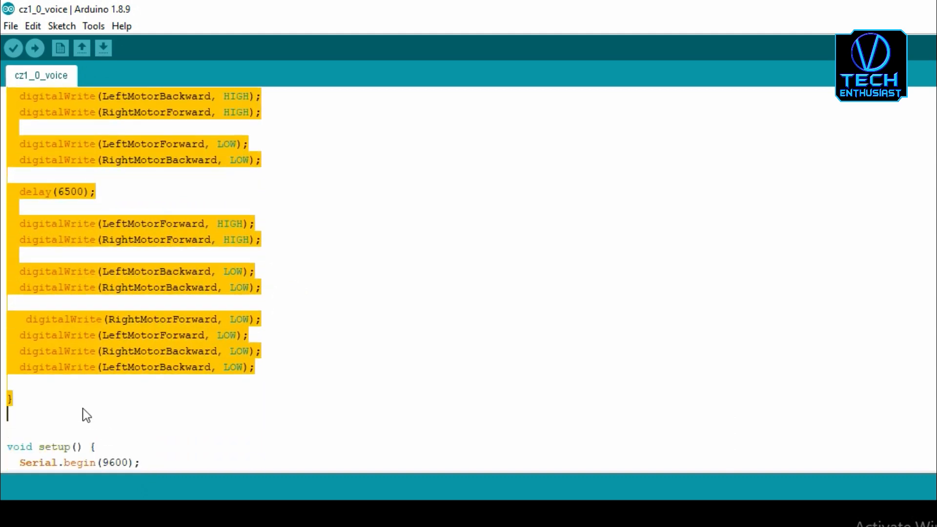
scroll(down, 3)
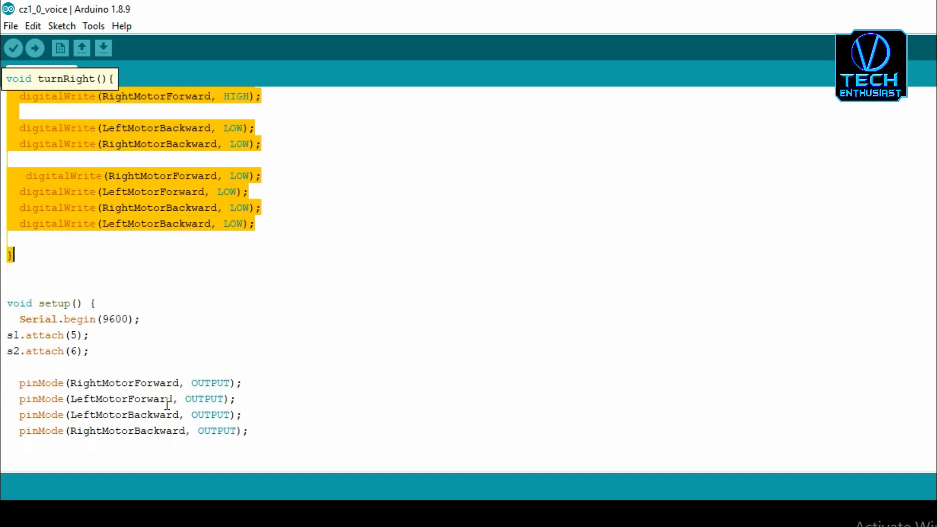
scroll(down, 3)
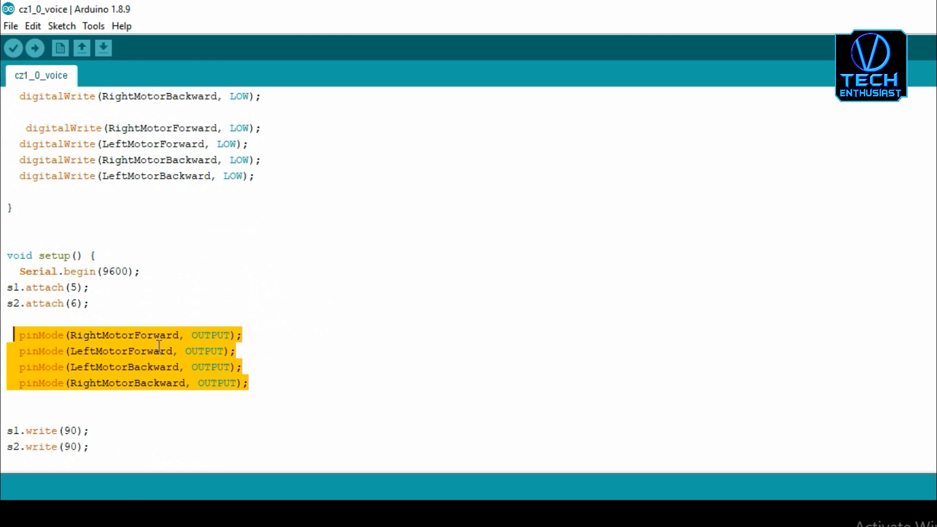
scroll(down, 3)
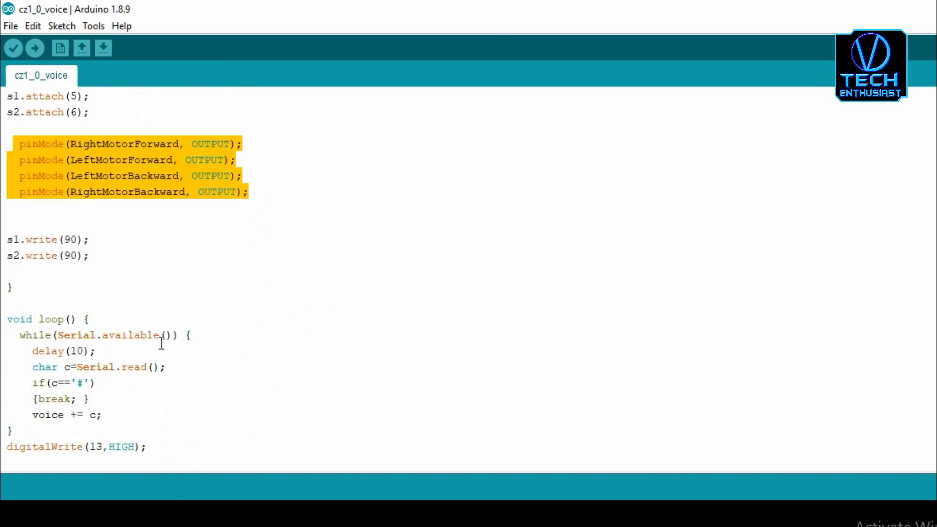
scroll(down, 3)
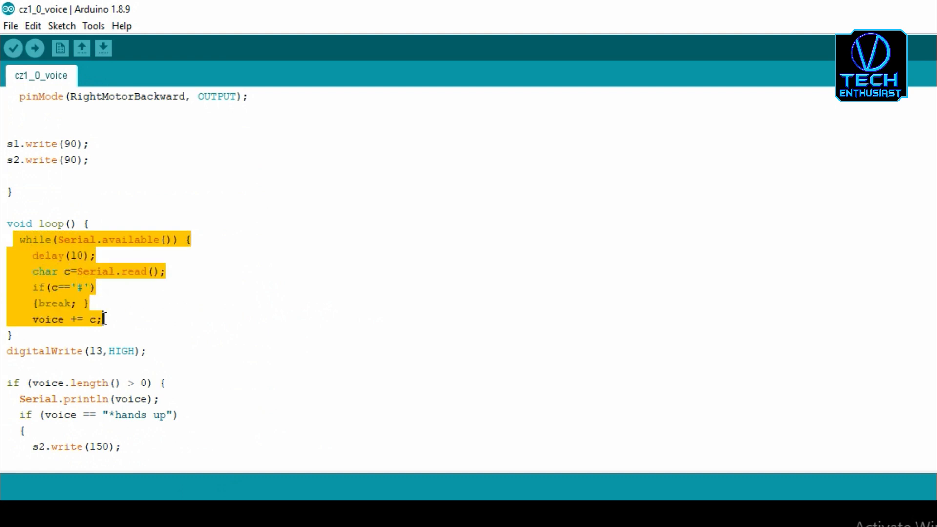
scroll(down, 3)
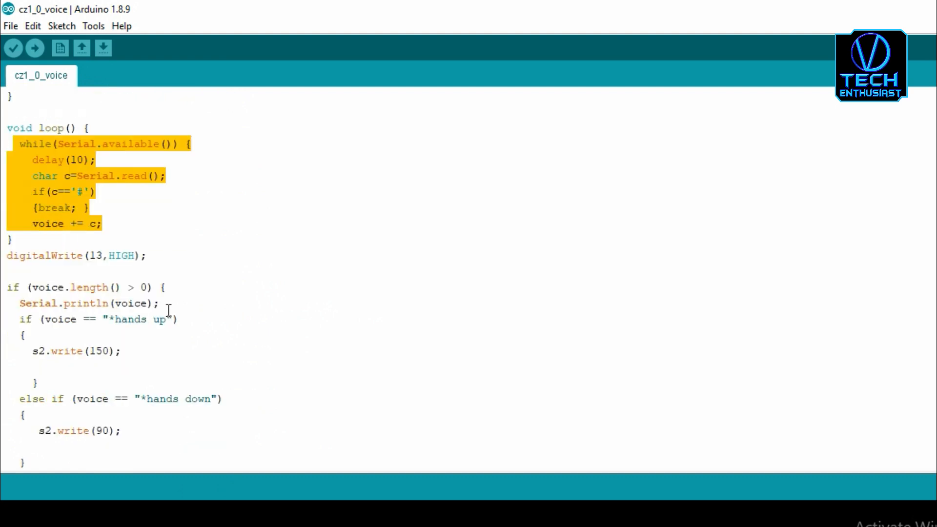
scroll(down, 3)
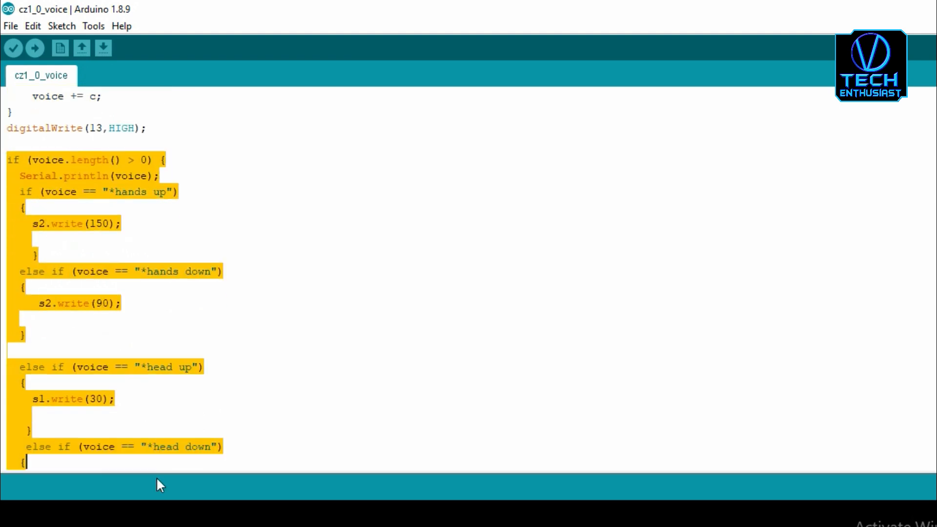
scroll(down, 3)
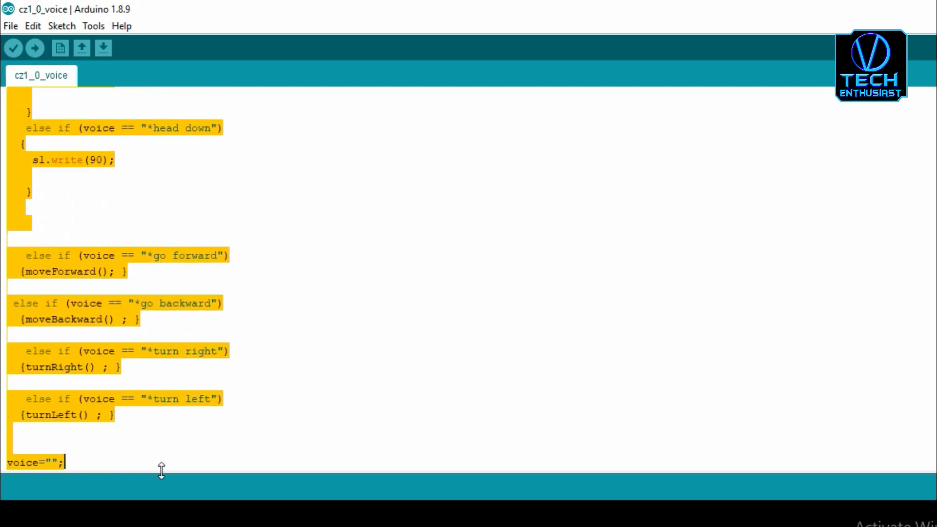
scroll(down, 3)
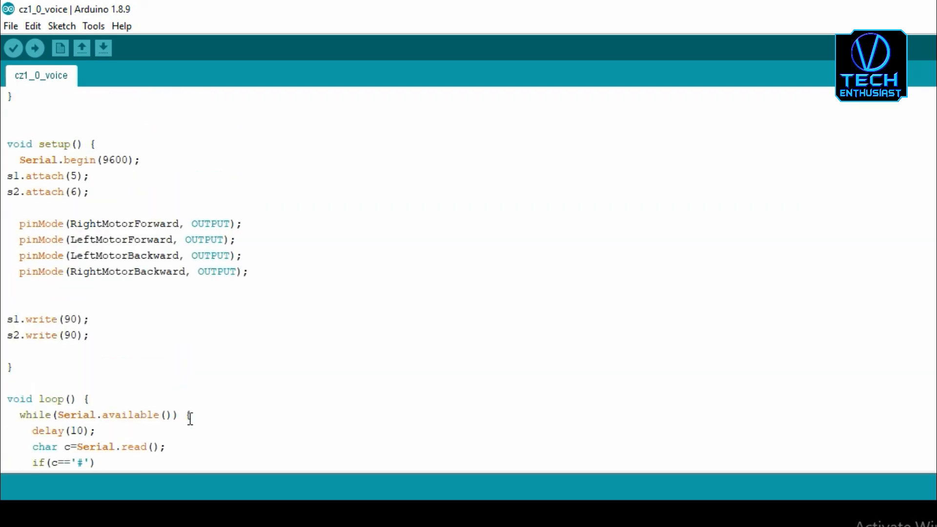
scroll(down, 3)
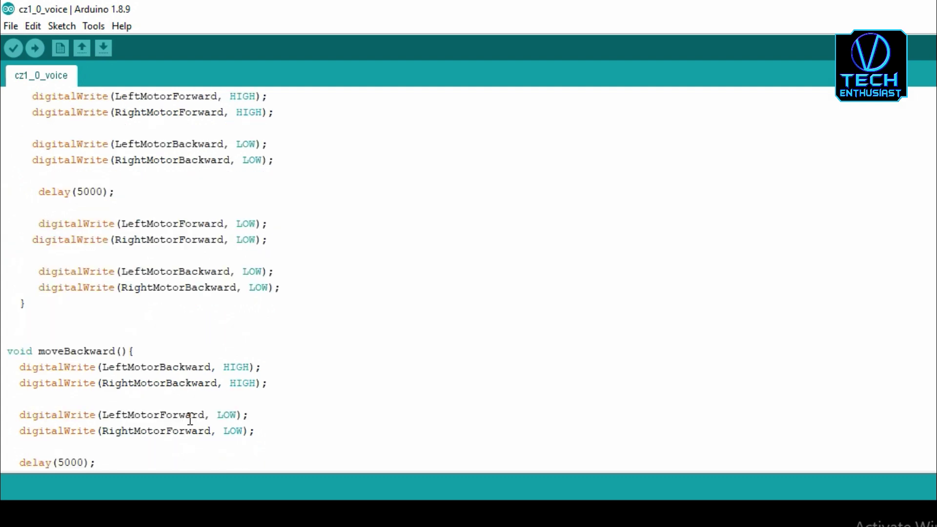
scroll(up, 3)
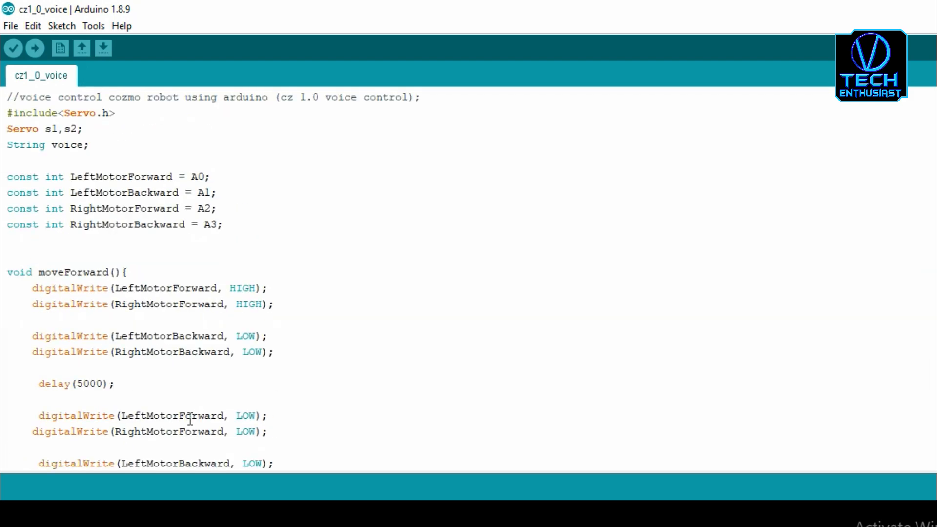